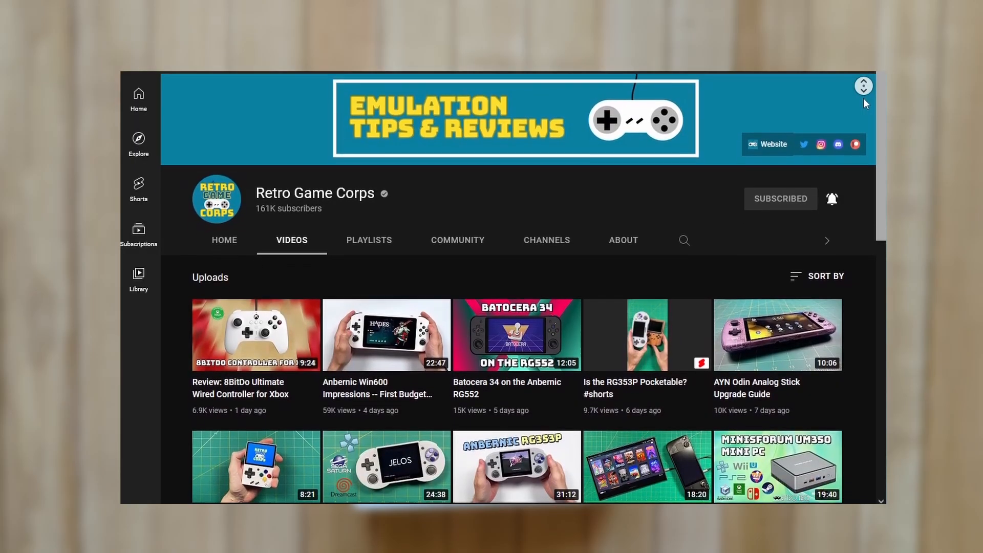
Step: Name the new SCUMMVM folder 'The Secret of Monkey Island' and open it
{"action": "scroll", "scroll_direction": "down", "scroll_amount": 3}
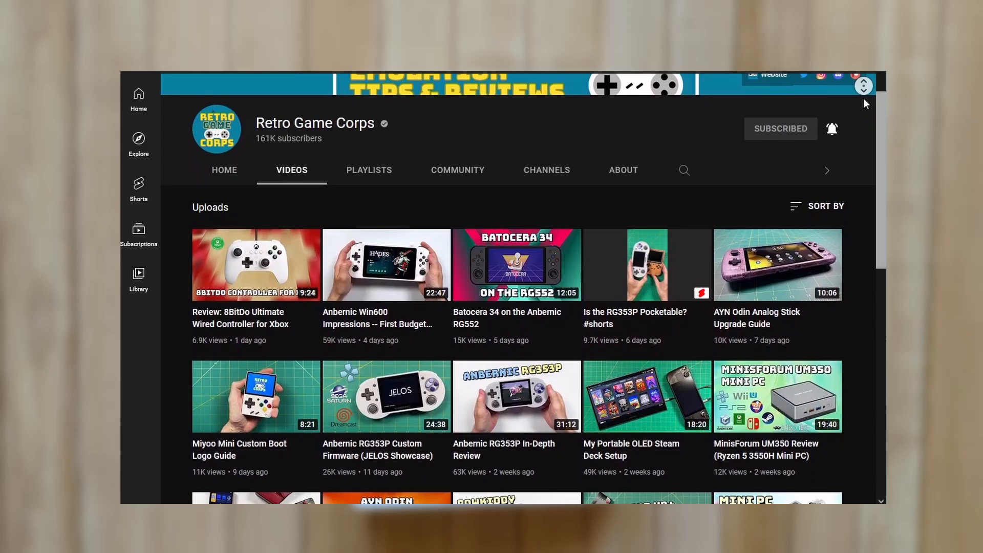
{"action": "scroll", "scroll_direction": "down", "scroll_amount": 3}
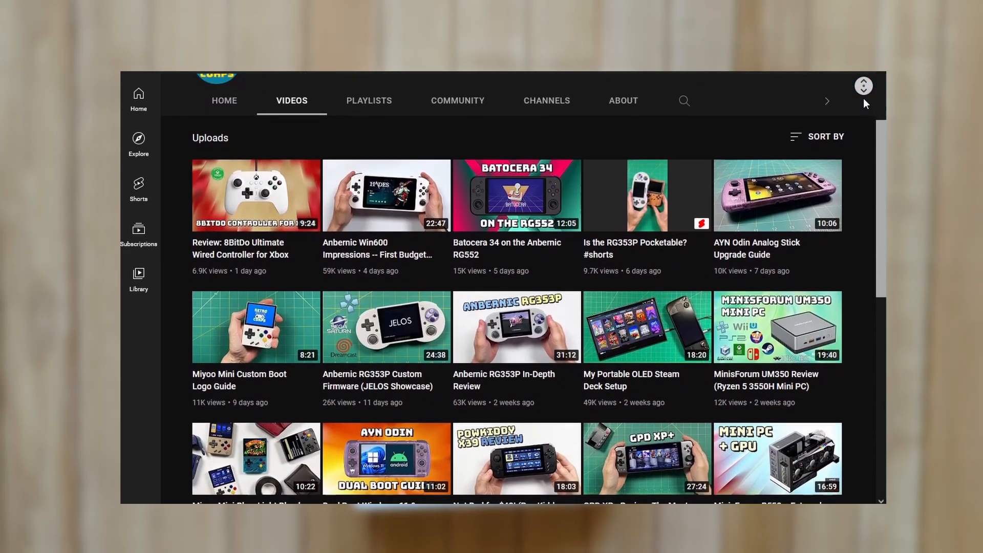
{"action": "left_click", "coordinate": [255, 327]}
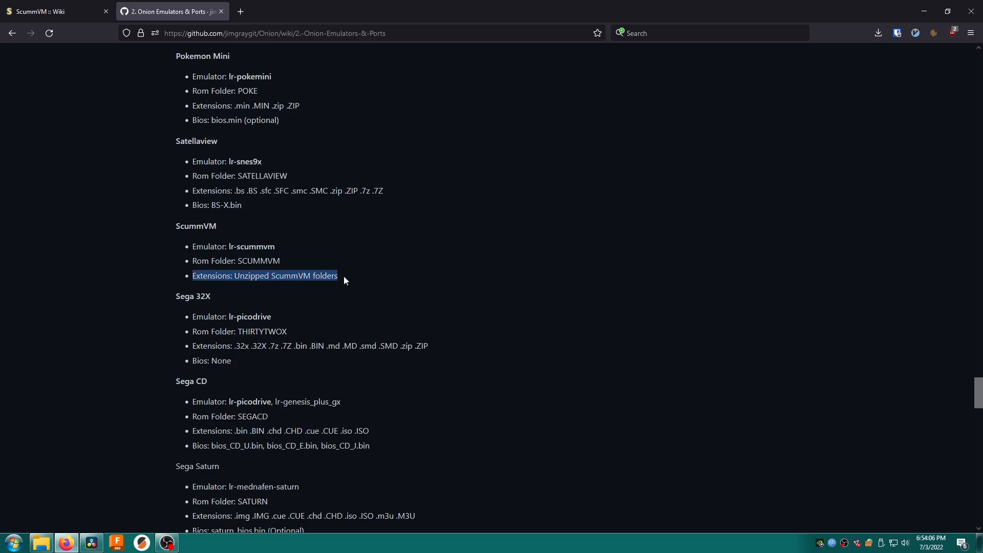
{"action": "mouse_move", "coordinate": [516, 321]}
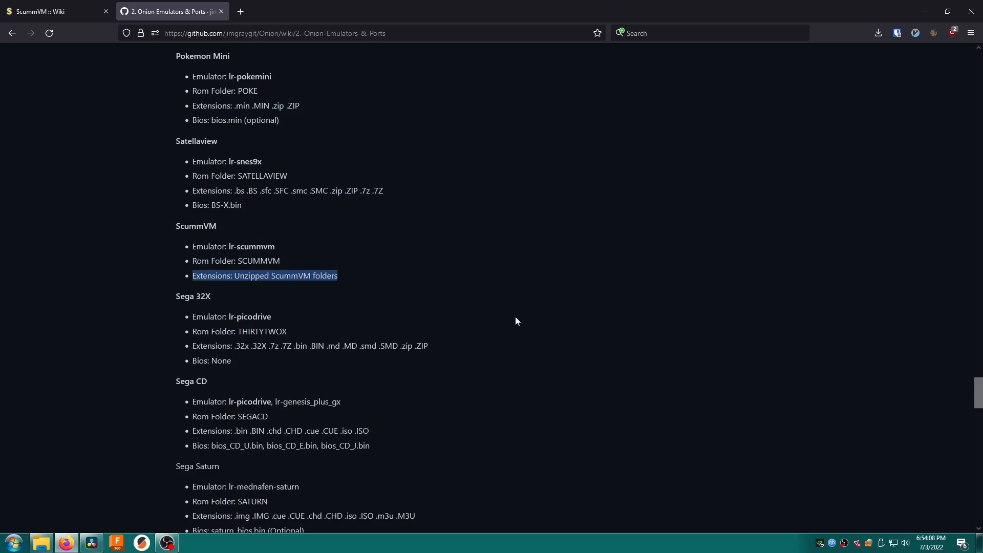
{"action": "left_click", "coordinate": [40, 542]}
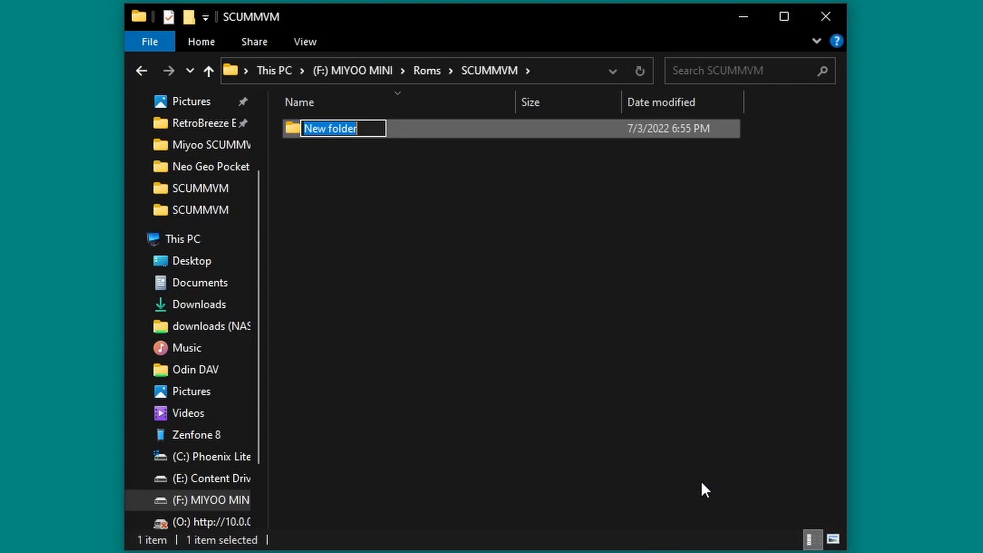
{"action": "type", "text": "The Sec"}
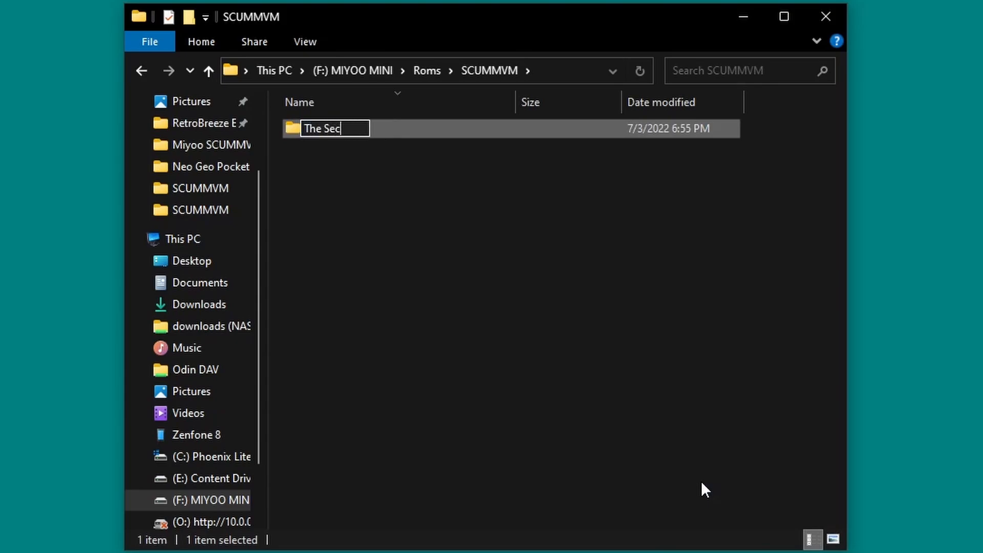
{"action": "type", "text": "ret of Mo"}
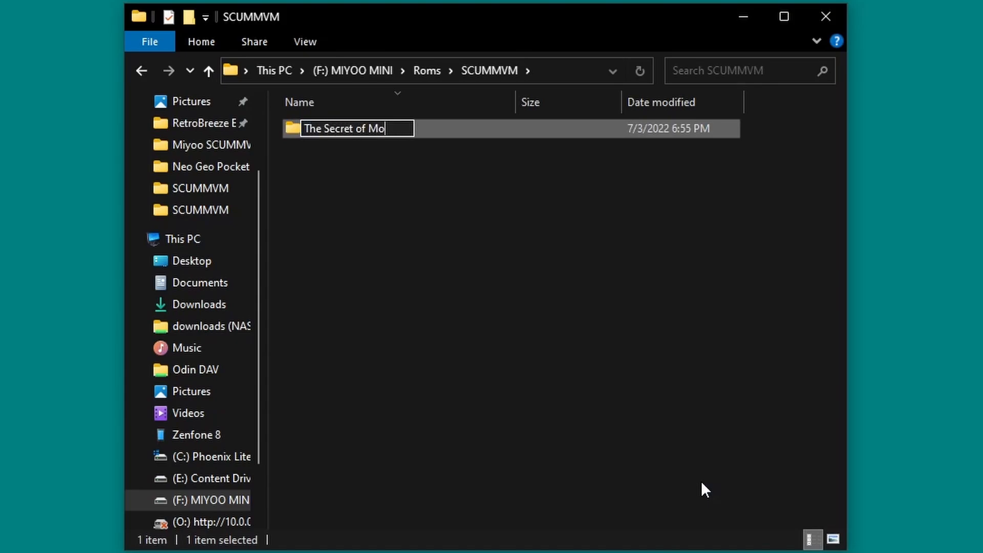
{"action": "key", "text": "Return"}
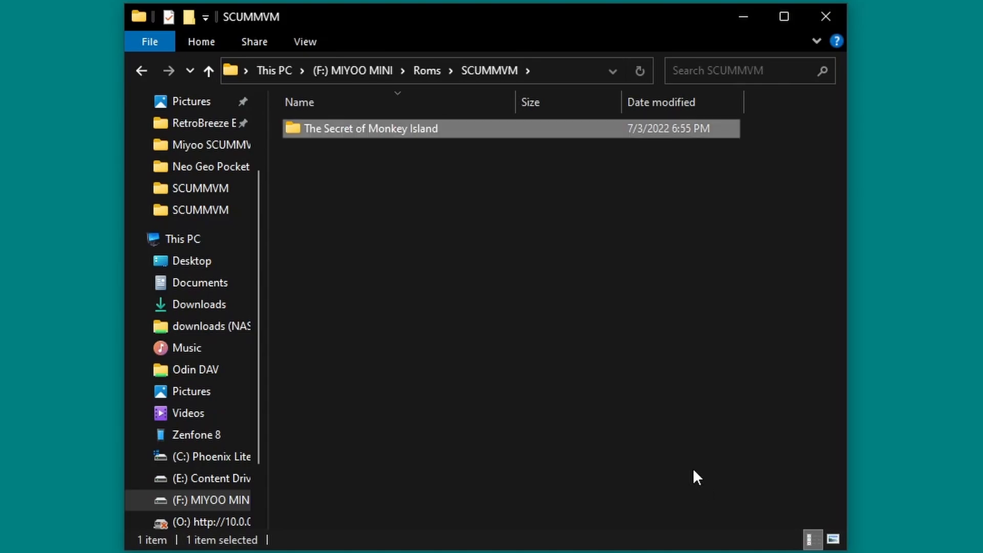
{"action": "double_click", "coordinate": [371, 129]}
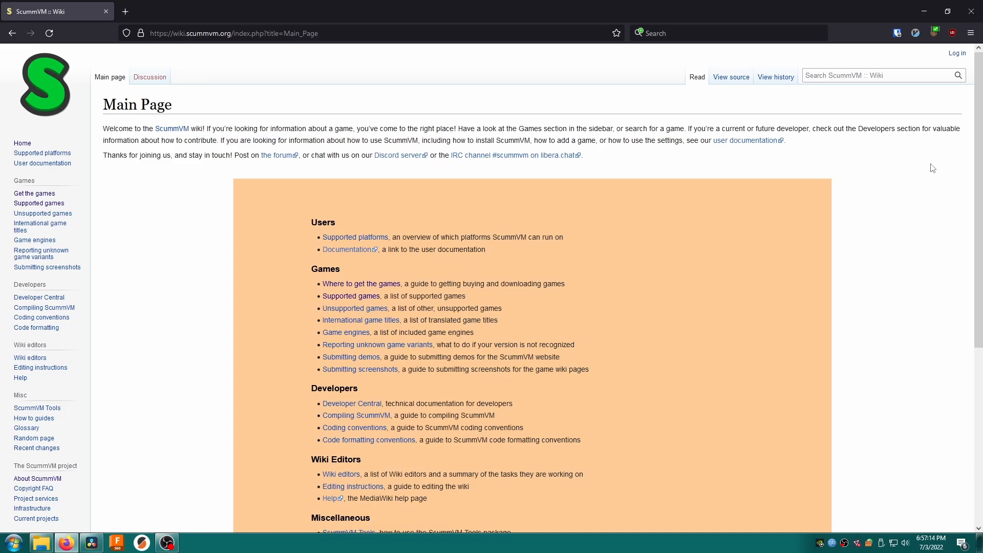
{"action": "mouse_move", "coordinate": [425, 331]}
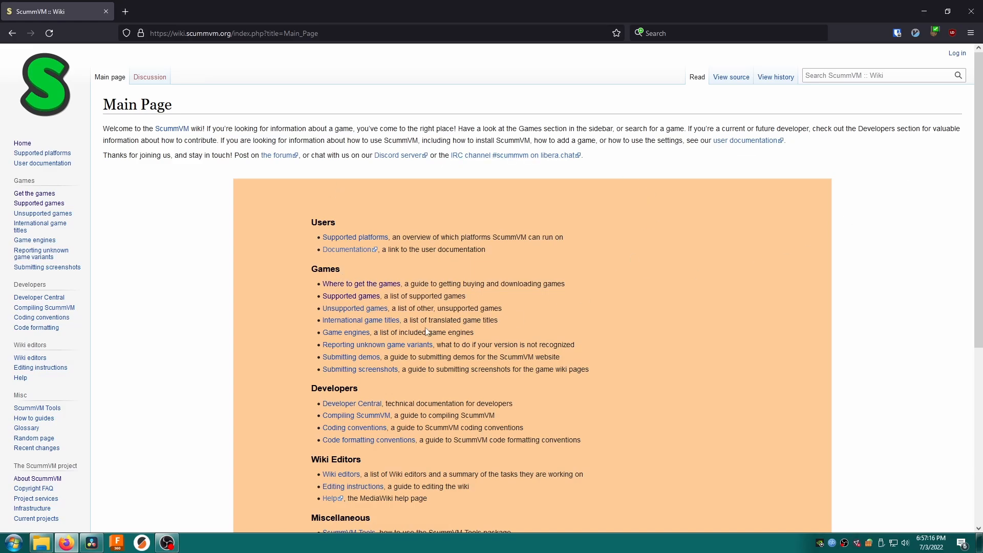
{"action": "mouse_move", "coordinate": [385, 290]}
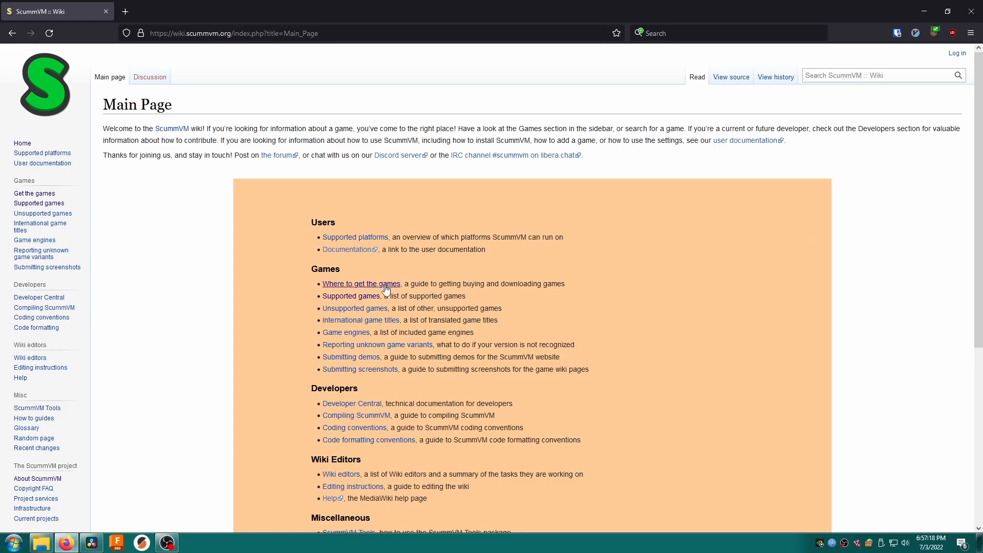
Step: Open the ScummVM wiki's 'Where to get the games' guide
{"action": "left_click", "coordinate": [360, 283]}
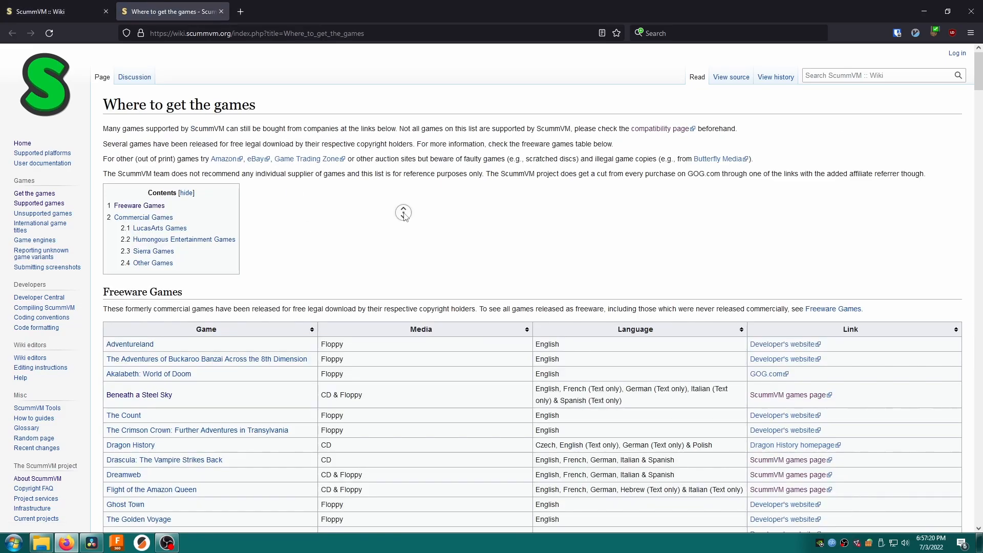
{"action": "scroll", "scroll_direction": "down", "scroll_amount": 3}
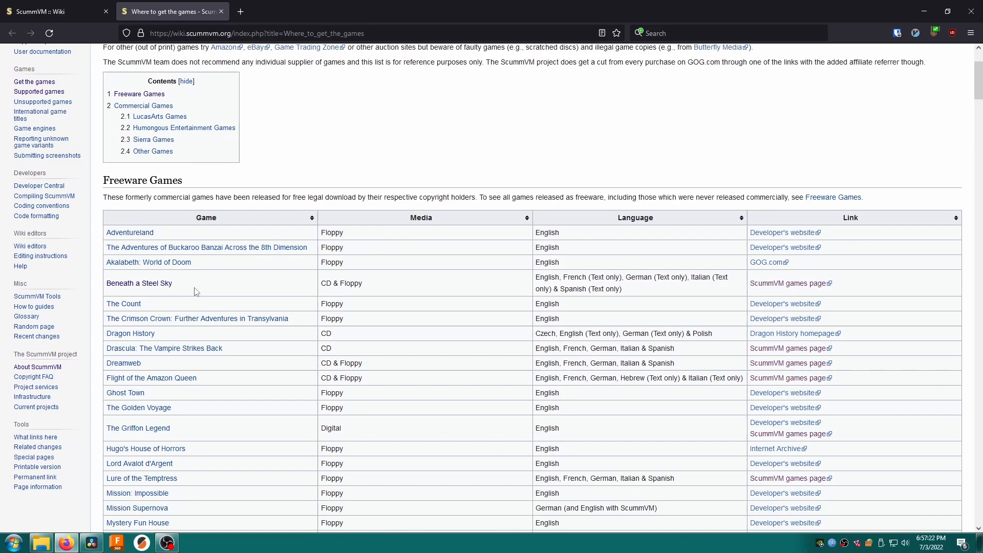
{"action": "double_click", "coordinate": [138, 282]}
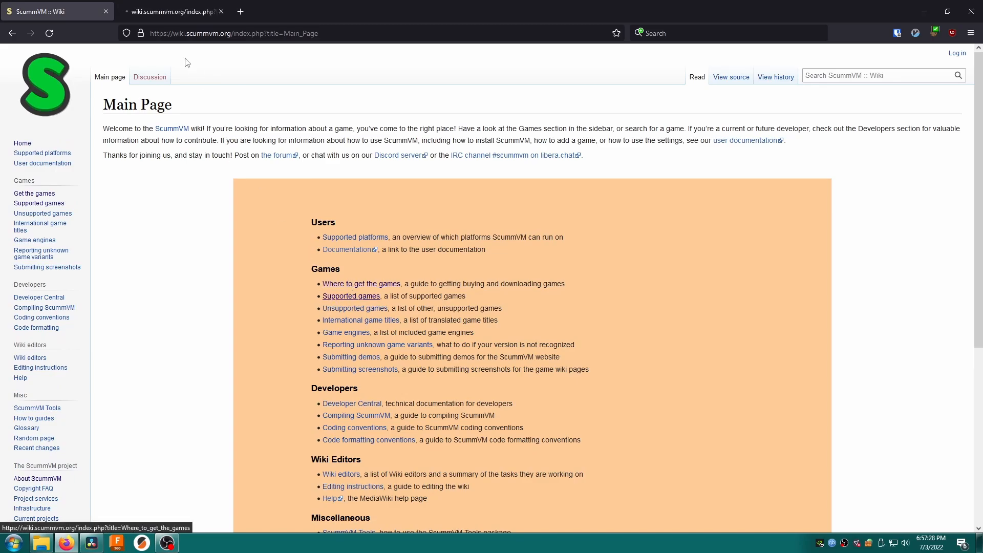
Step: Open the Supported Games list and scroll through its alphabetical entries
{"action": "left_click", "coordinate": [38, 203]}
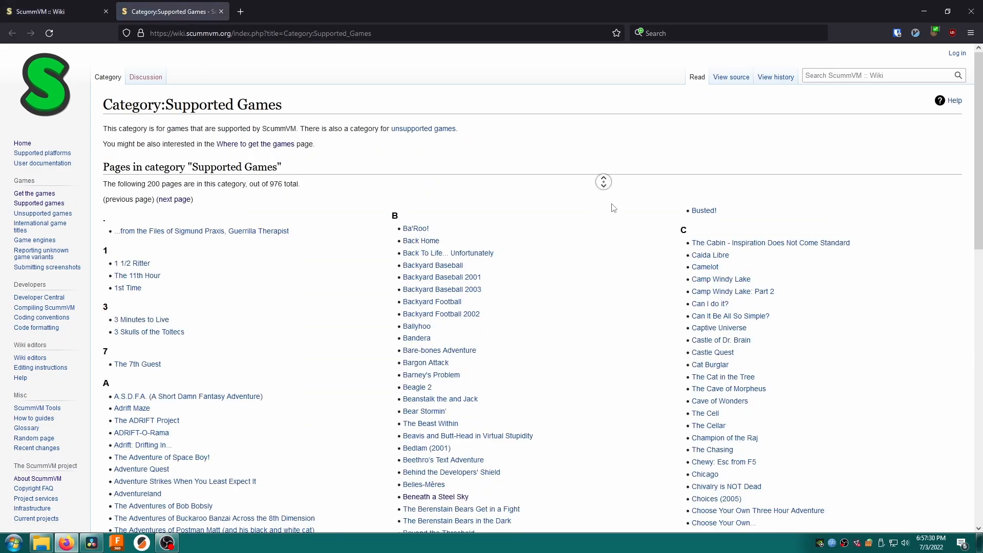
{"action": "scroll", "scroll_direction": "down", "scroll_amount": 3}
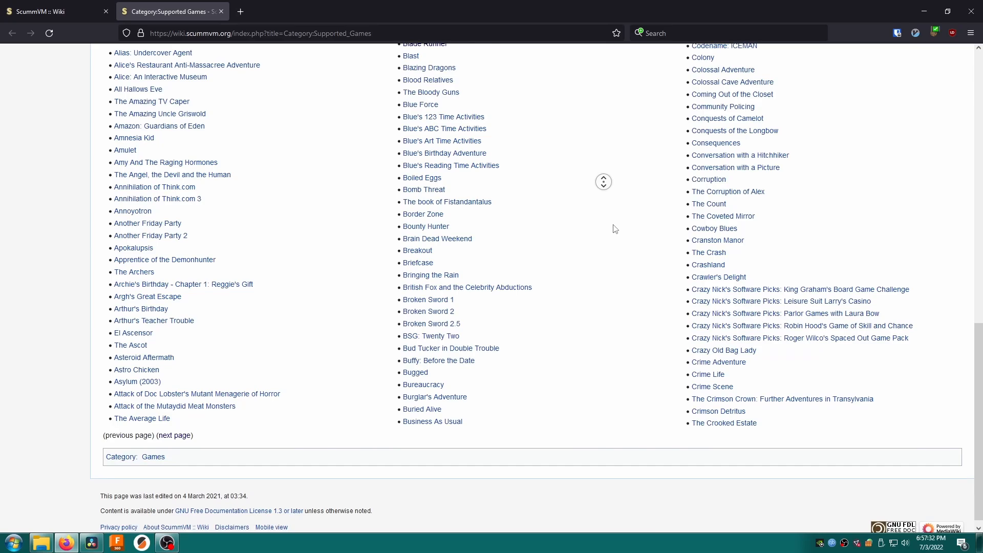
{"action": "scroll", "scroll_direction": "down", "scroll_amount": 3}
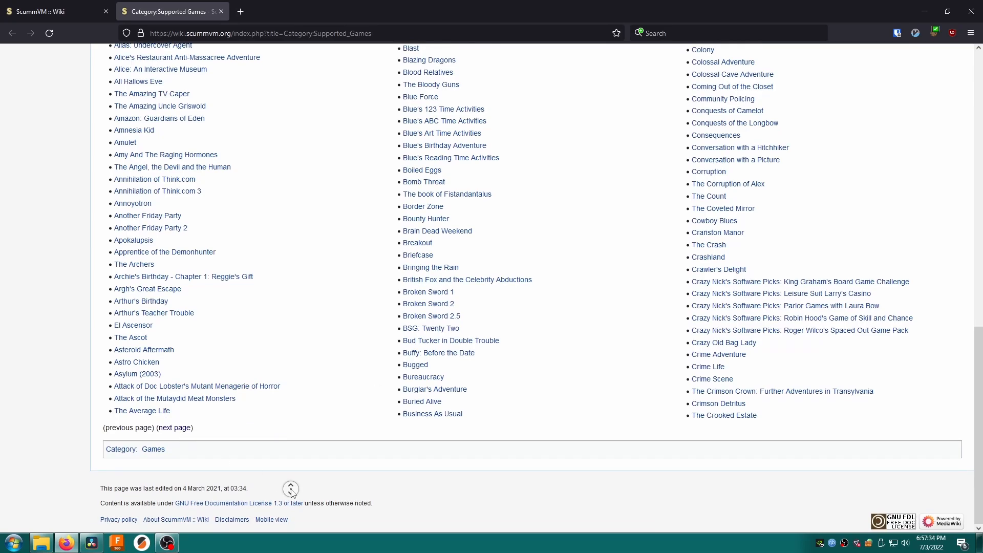
{"action": "scroll", "scroll_direction": "up", "scroll_amount": 3}
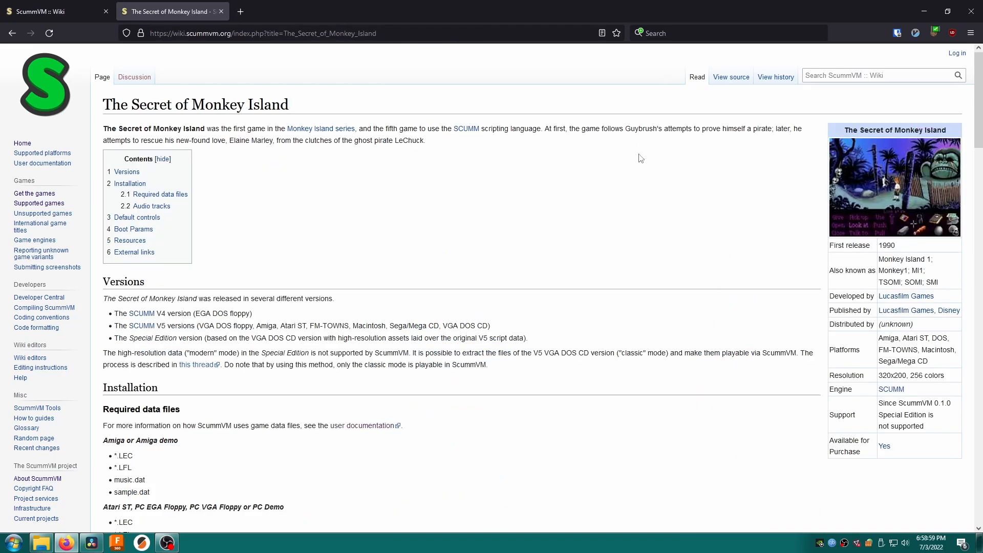
Step: Review Required data files, highlighting its heading, the Amiga heading and the LEC entry
{"action": "scroll", "scroll_direction": "down", "scroll_amount": 3}
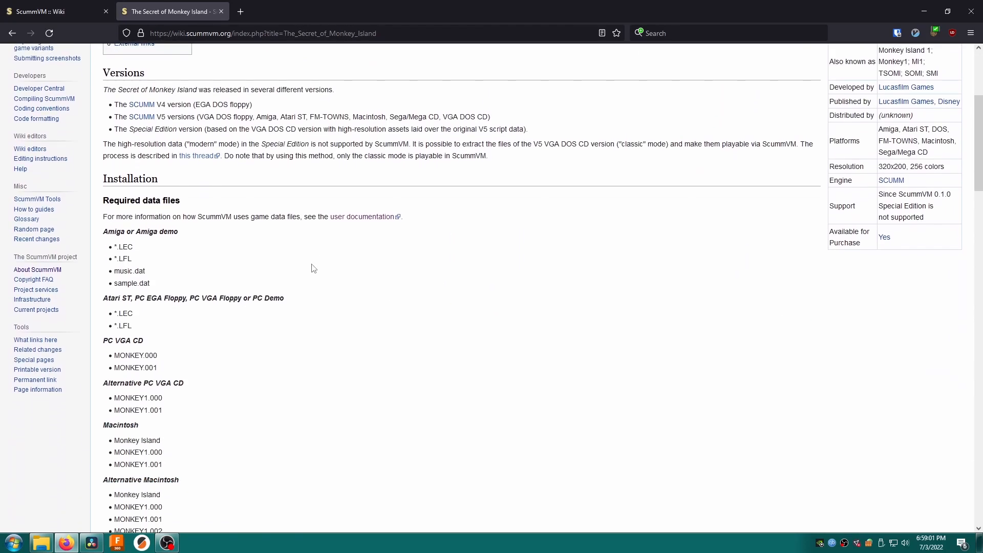
{"action": "double_click", "coordinate": [141, 200]}
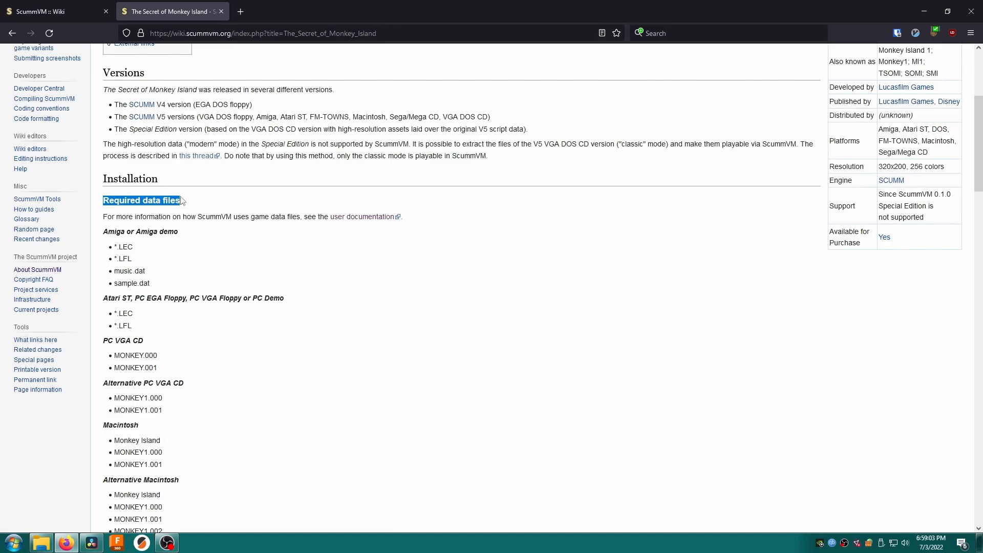
{"action": "double_click", "coordinate": [140, 231]}
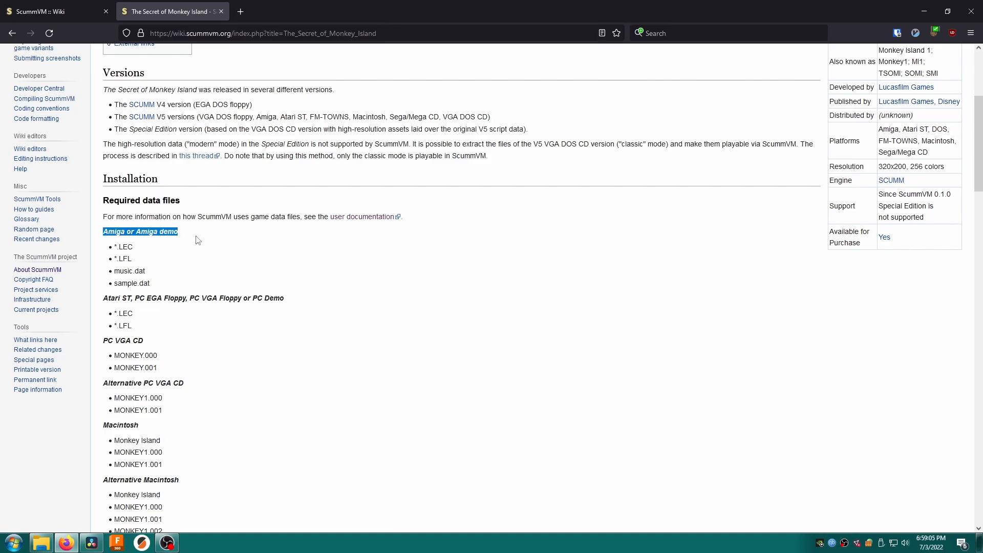
{"action": "scroll", "scroll_direction": "down", "scroll_amount": 3}
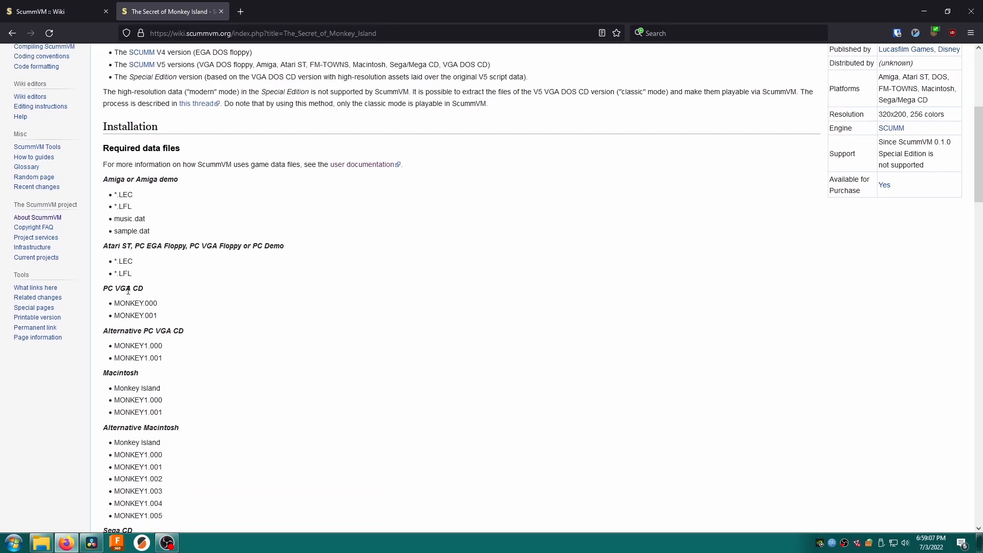
{"action": "scroll", "scroll_direction": "down", "scroll_amount": 3}
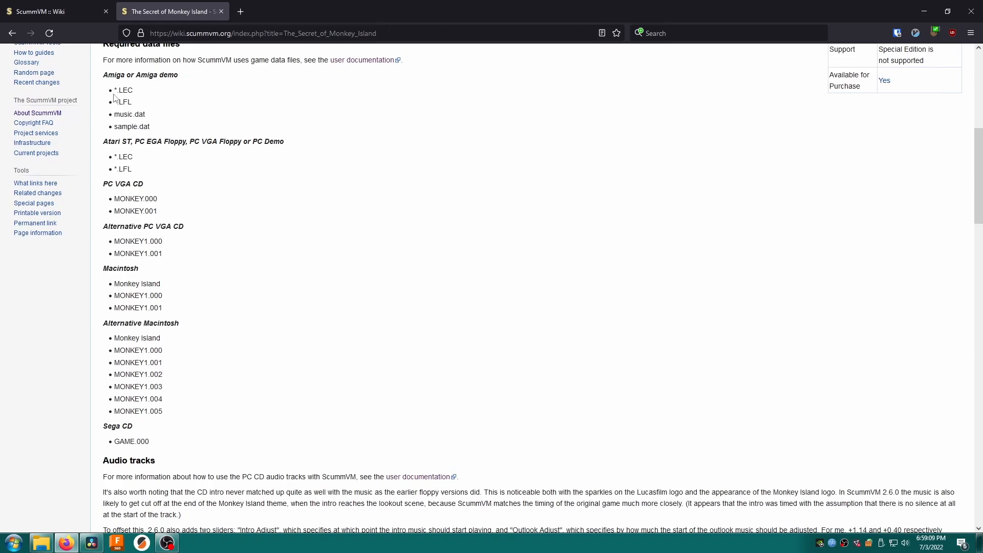
{"action": "double_click", "coordinate": [124, 142]}
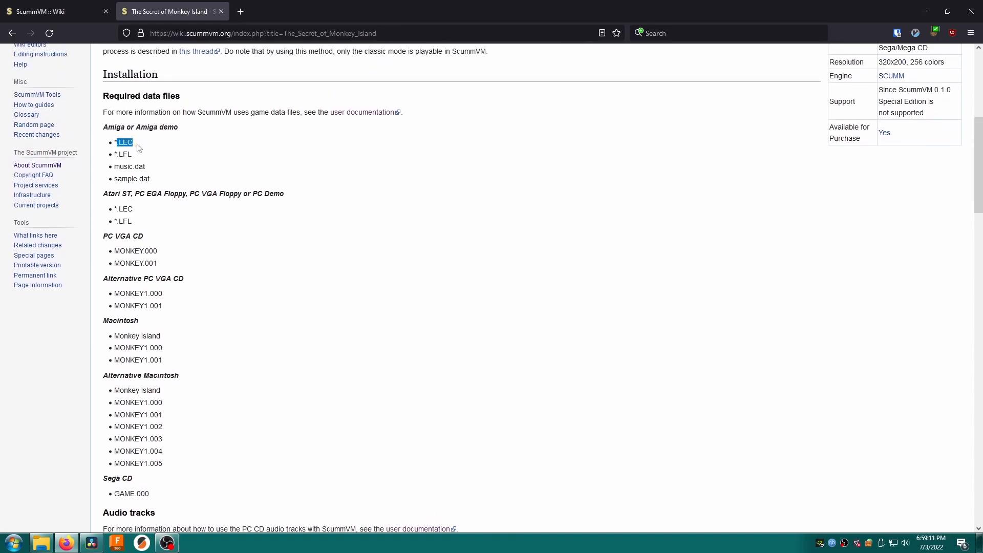
{"action": "scroll", "scroll_direction": "down", "scroll_amount": 3}
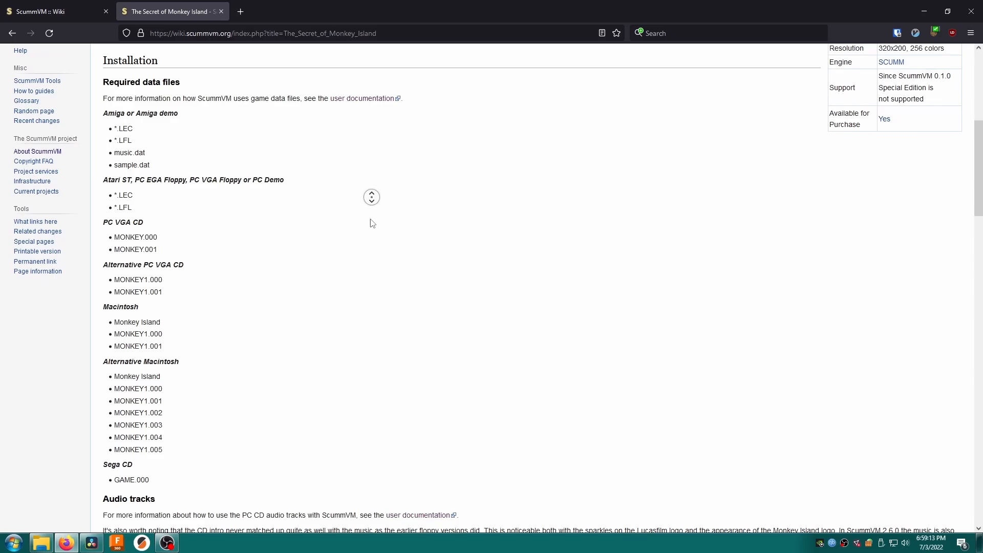
{"action": "scroll", "scroll_direction": "down", "scroll_amount": 3}
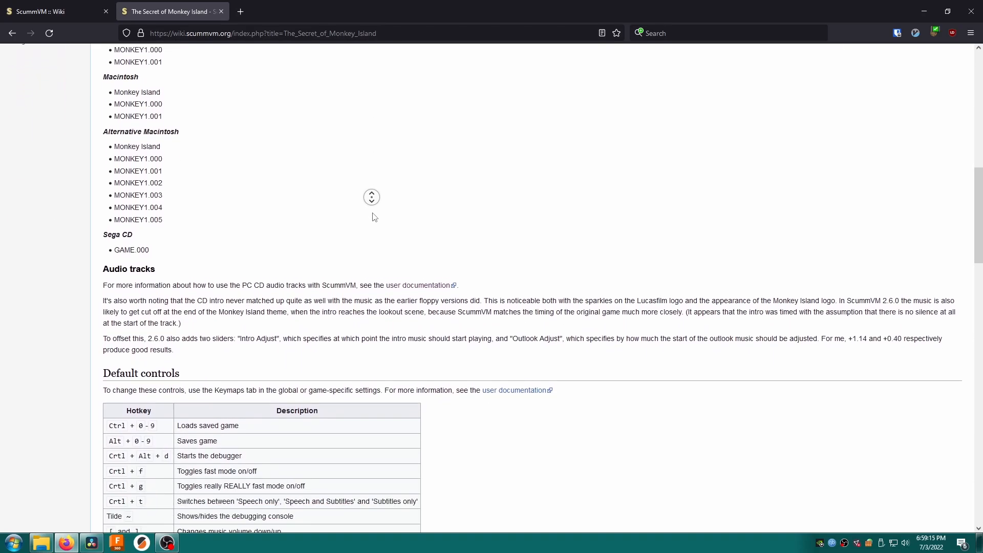
{"action": "scroll", "scroll_direction": "down", "scroll_amount": 3}
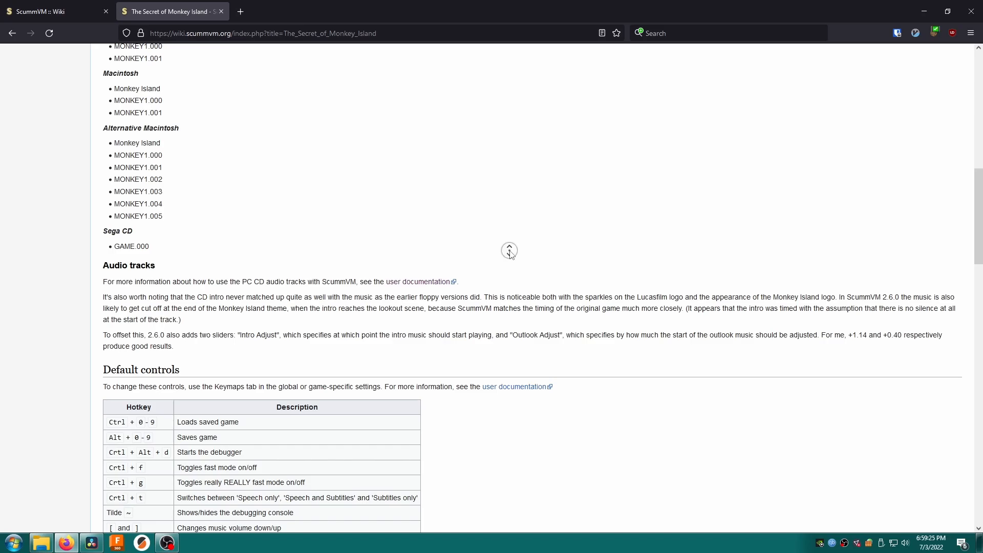
{"action": "scroll", "scroll_direction": "down", "scroll_amount": 3}
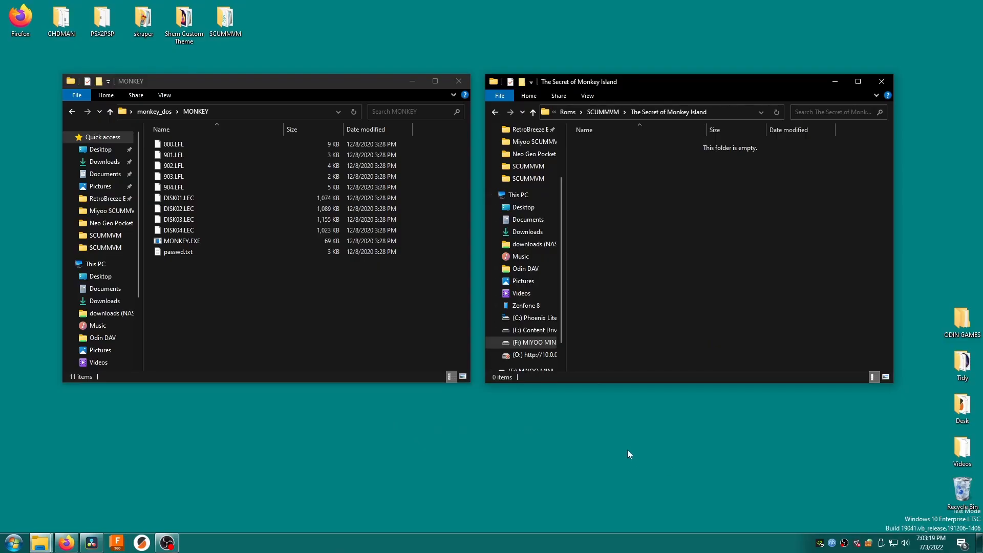
{"action": "mouse_move", "coordinate": [116, 494]}
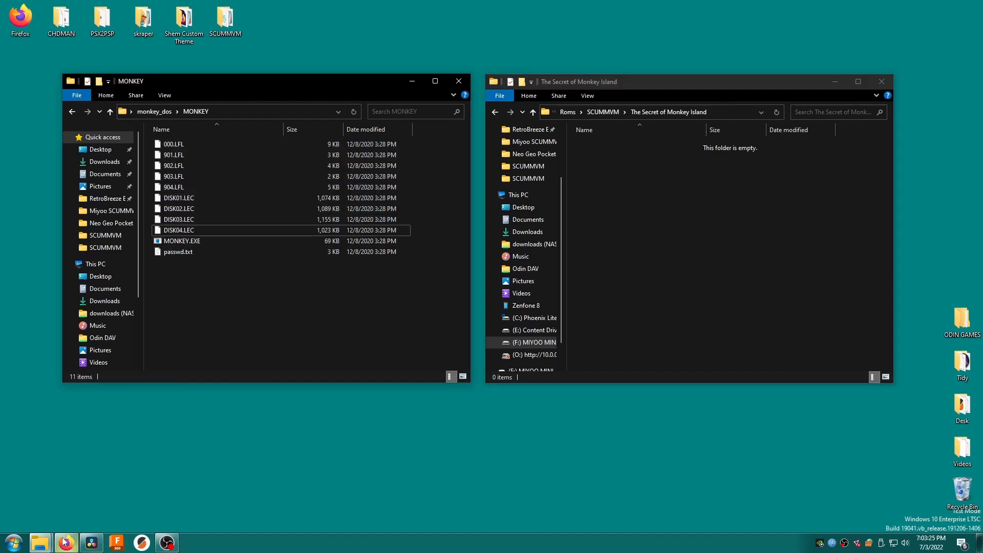
Step: Highlight the wiki's PC EGA Floppy file requirements, then minimize the browser
{"action": "left_click", "coordinate": [65, 542]}
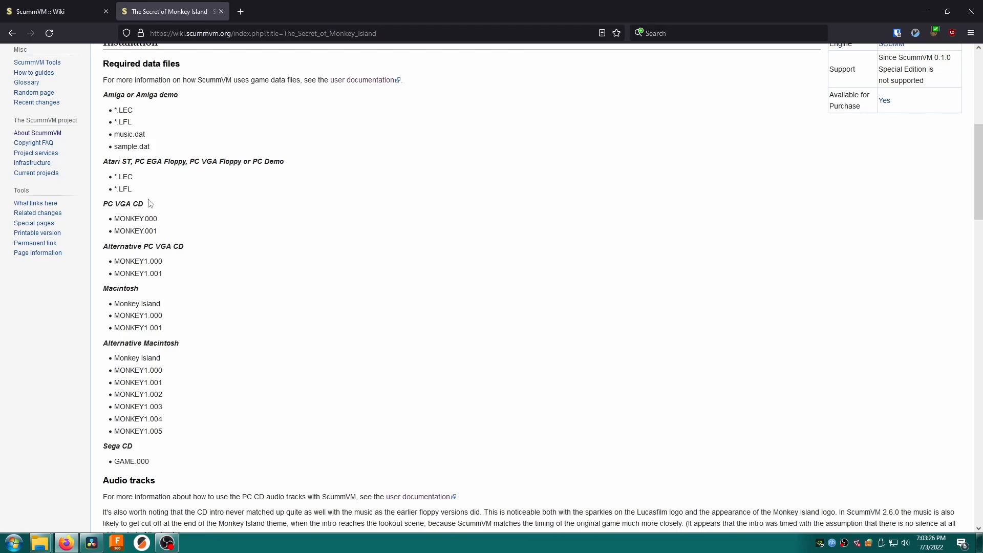
{"action": "left_click_drag", "start_coordinate": [103, 161], "coordinate": [132, 189]}
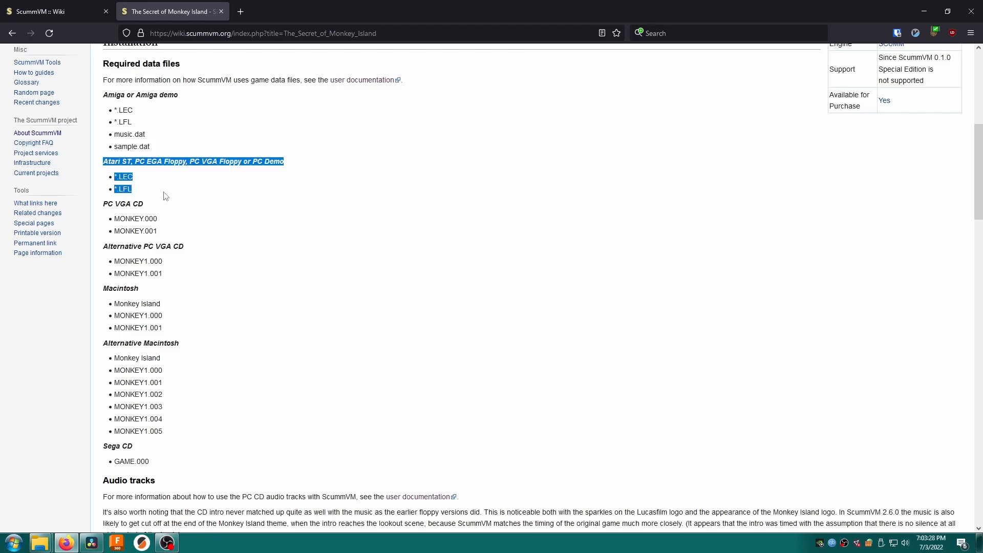
{"action": "mouse_move", "coordinate": [923, 14]}
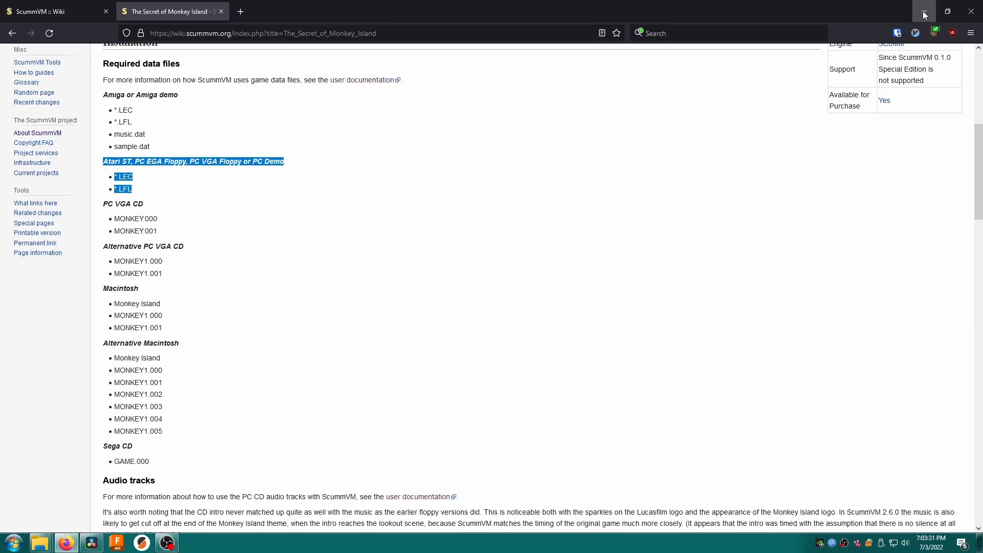
{"action": "left_click", "coordinate": [922, 12]}
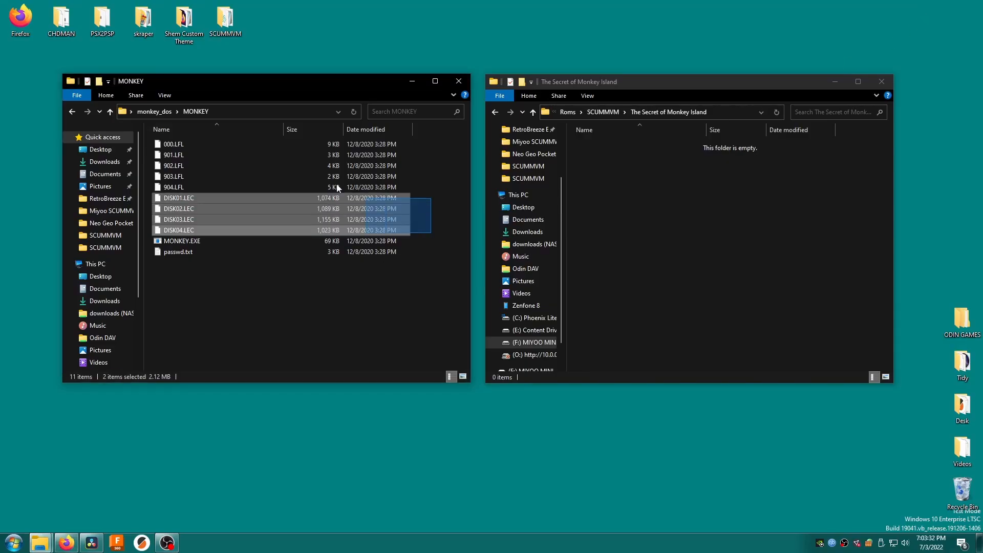